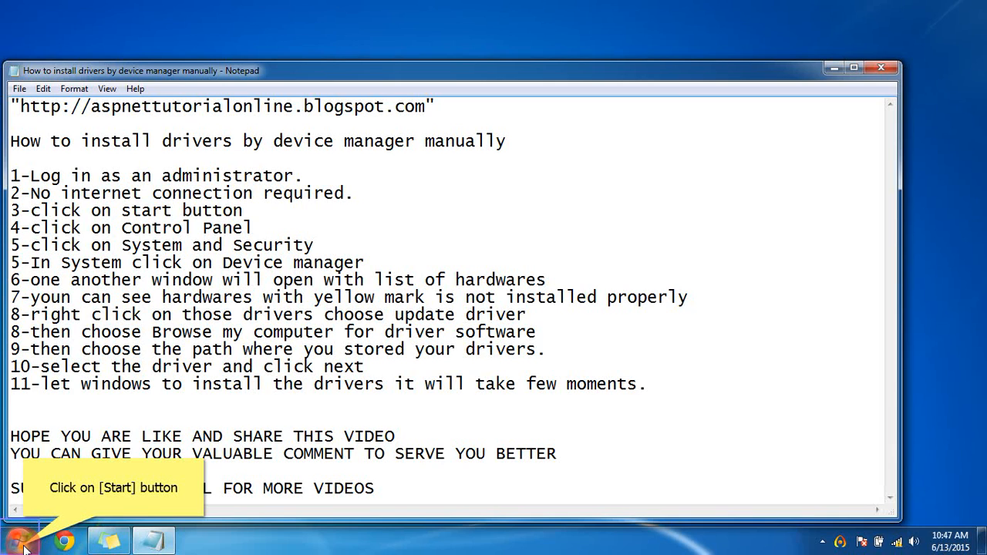
# - Open the Windows 7 Start menu from the taskbar Start button
pyautogui.click(19, 541)
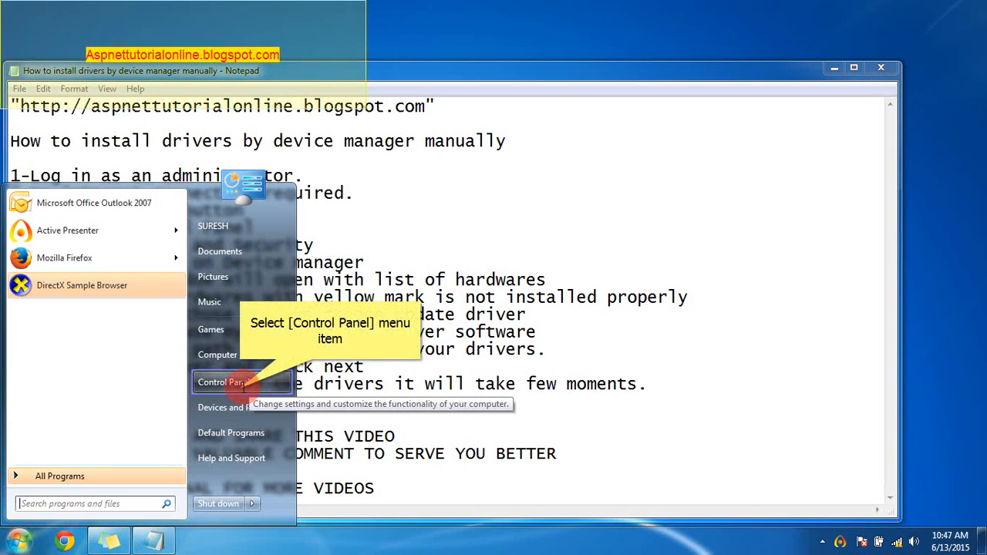
# - Launch Device Manager through Control Panel's System and Security page
pyautogui.click(224, 381)
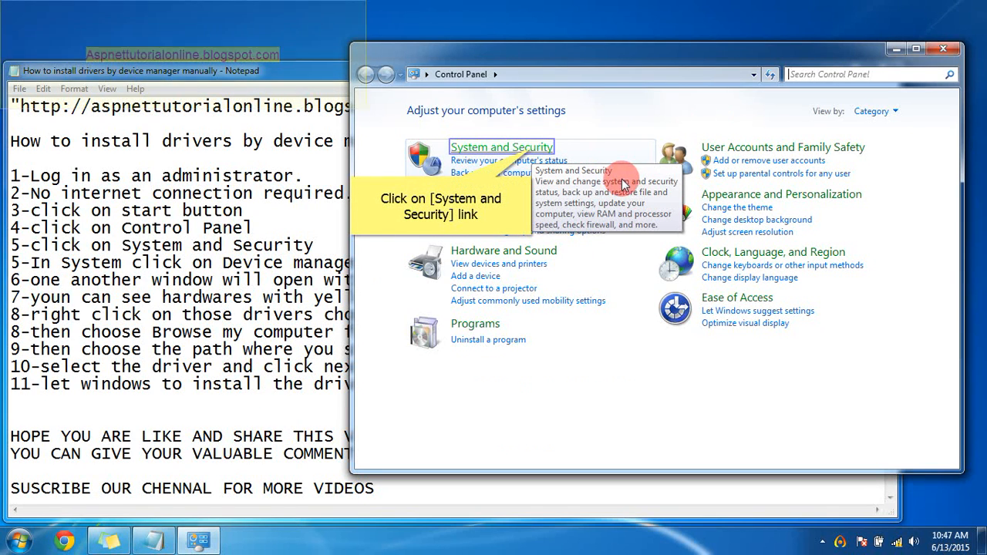
pyautogui.moveTo(532, 154)
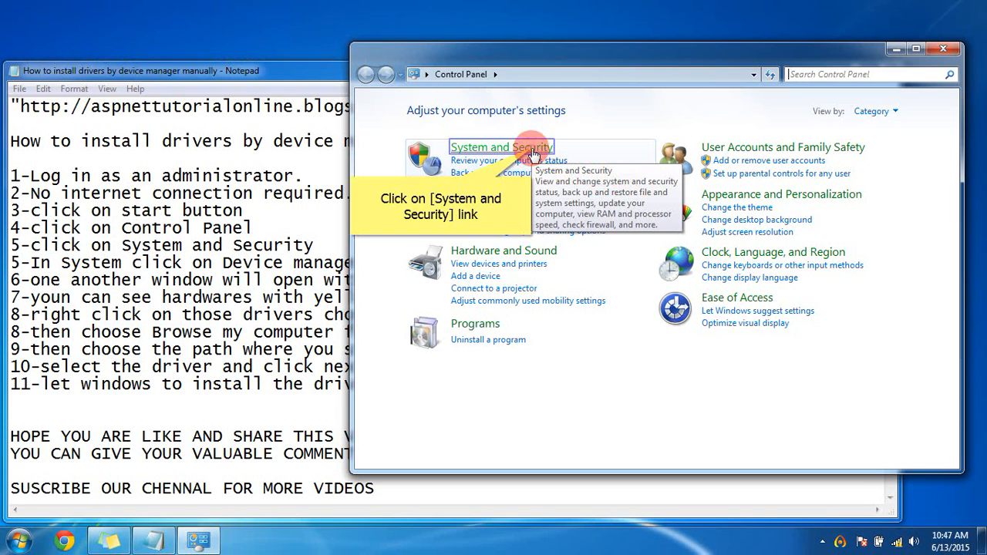
pyautogui.click(501, 146)
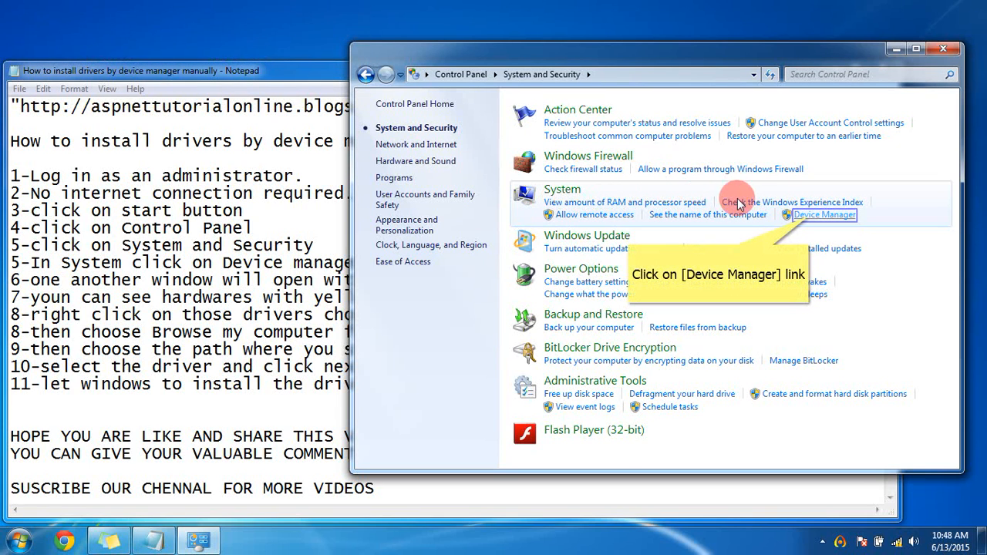
pyautogui.moveTo(791, 212)
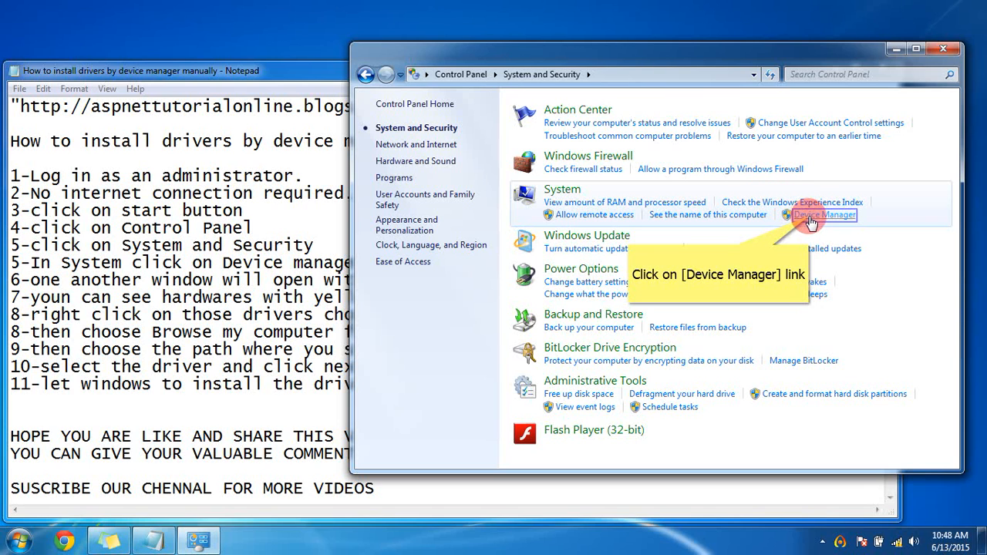
pyautogui.click(824, 215)
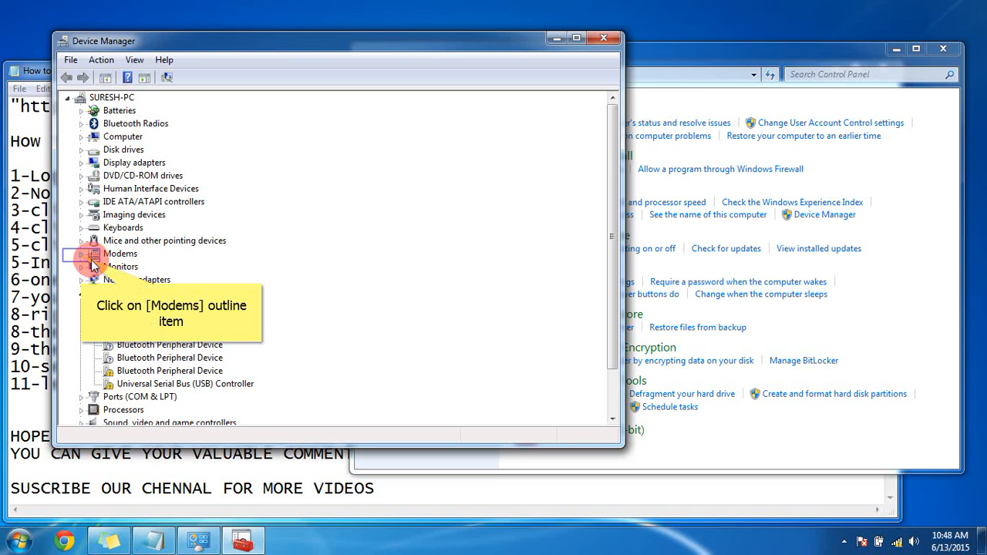
# - Under Modems, choose Update Driver Software for the HDA CX11270 Soft Modem
pyautogui.click(82, 253)
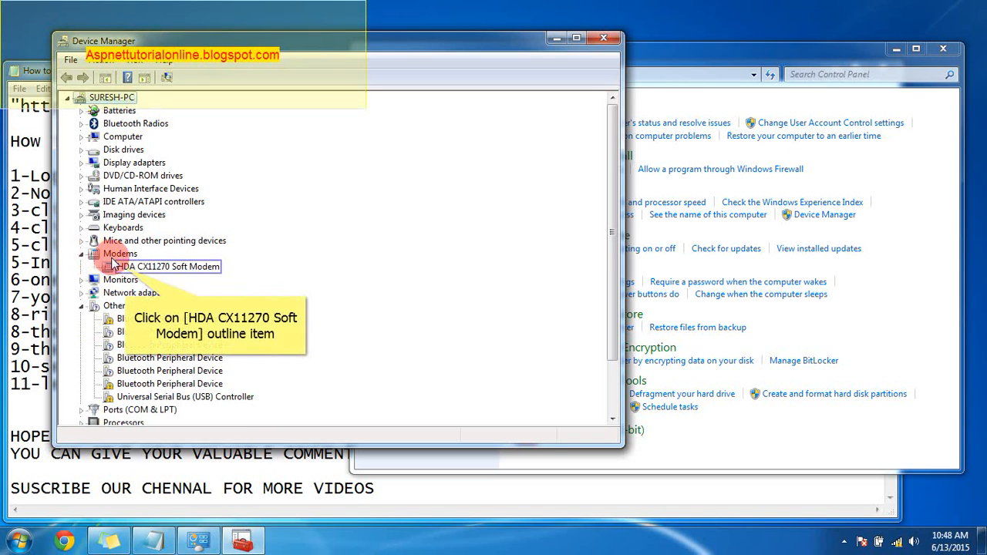
pyautogui.click(166, 266)
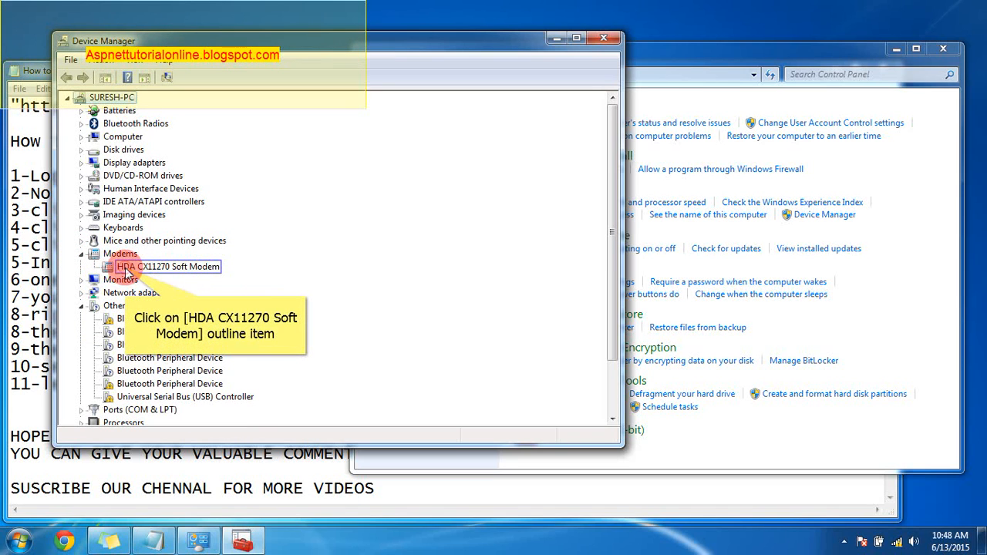
pyautogui.click(167, 266)
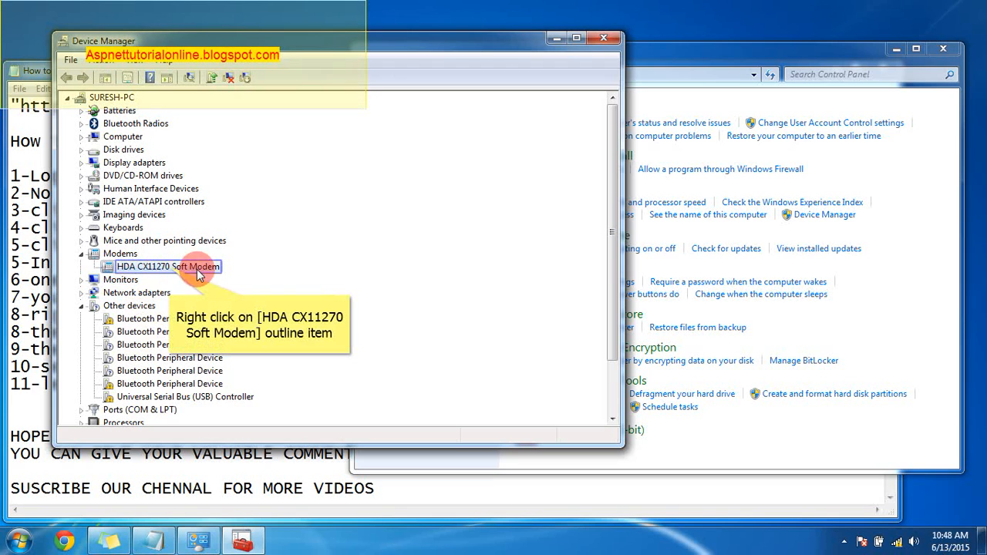
pyautogui.rightClick(167, 266)
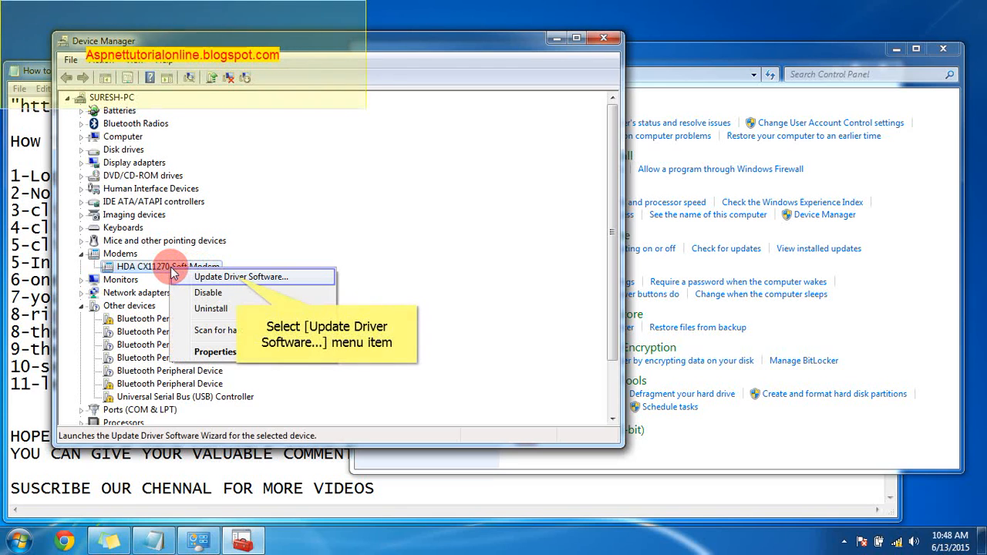
pyautogui.moveTo(210, 277)
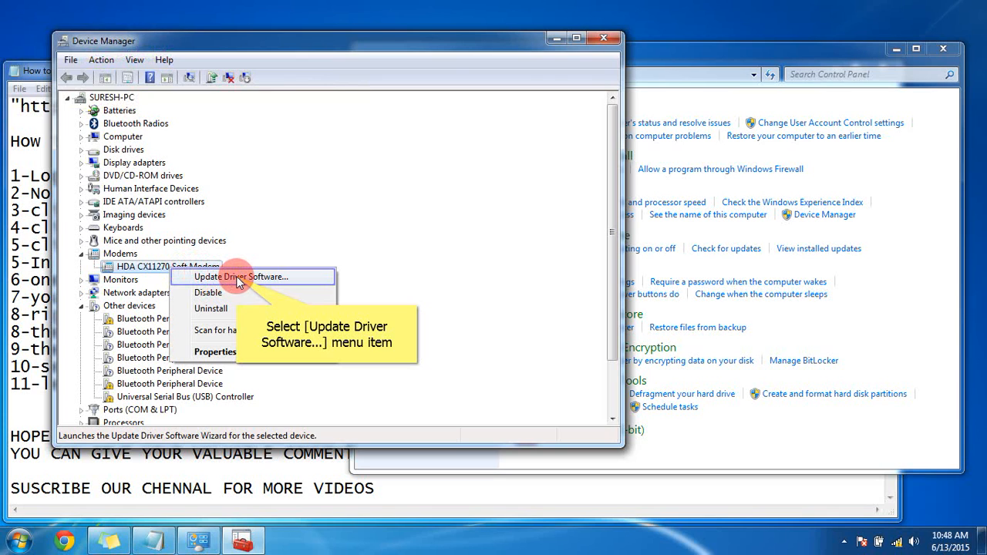
pyautogui.click(240, 276)
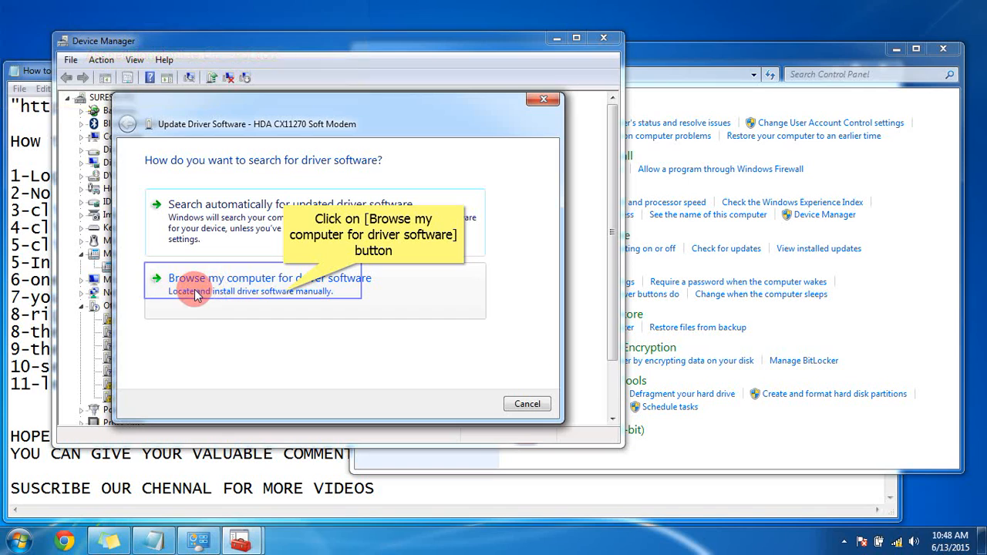
pyautogui.moveTo(345, 291)
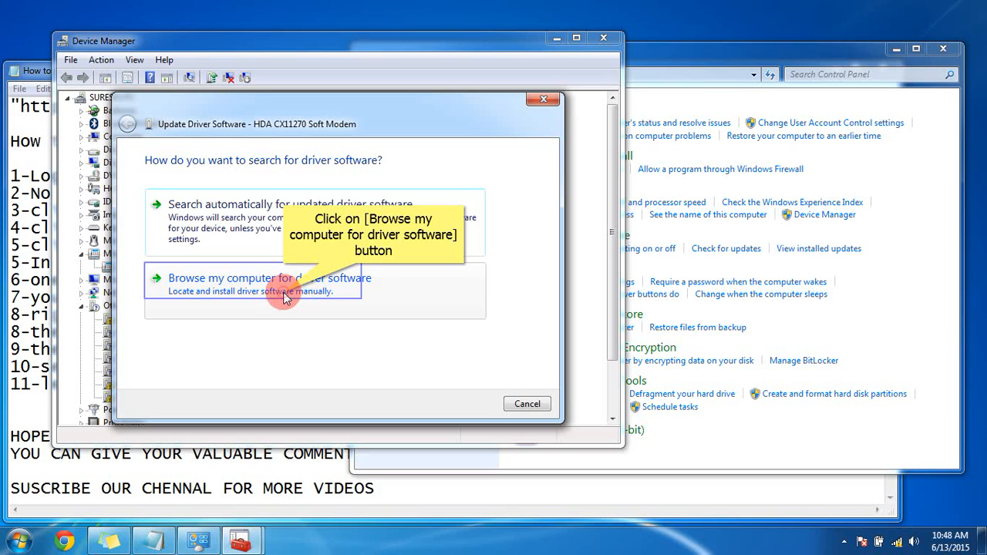
# - Choose 'Browse my computer for driver software' in the update wizard
pyautogui.click(270, 283)
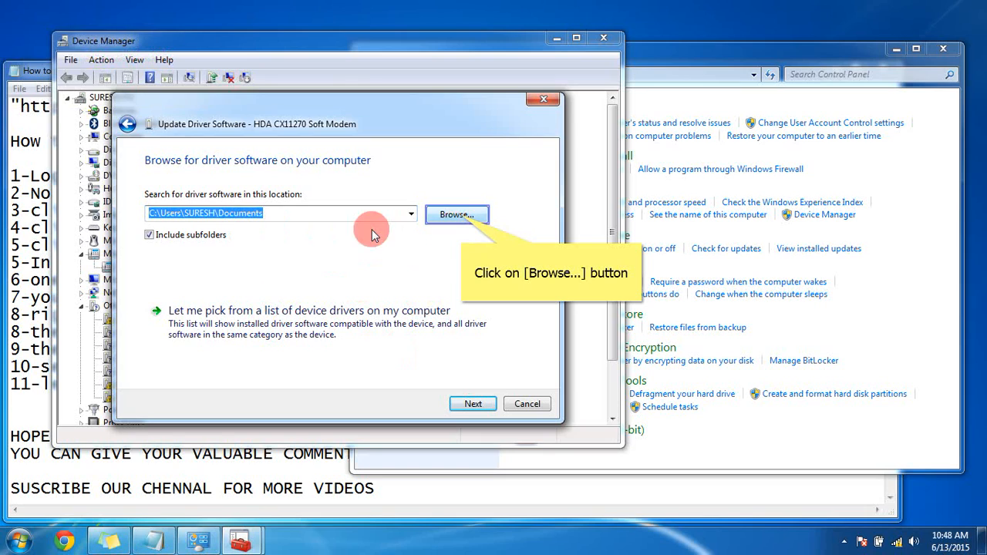
pyautogui.moveTo(374, 213)
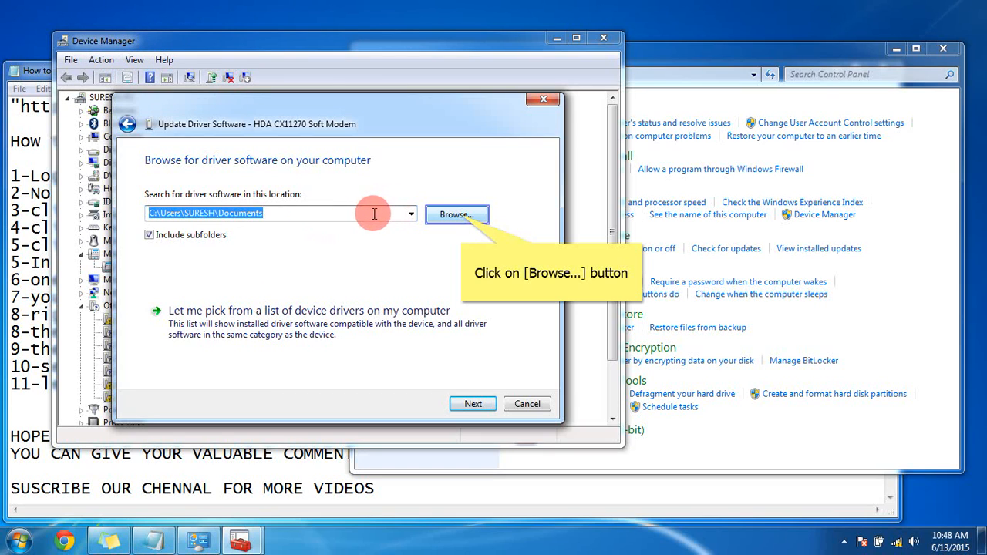
pyautogui.moveTo(297, 212)
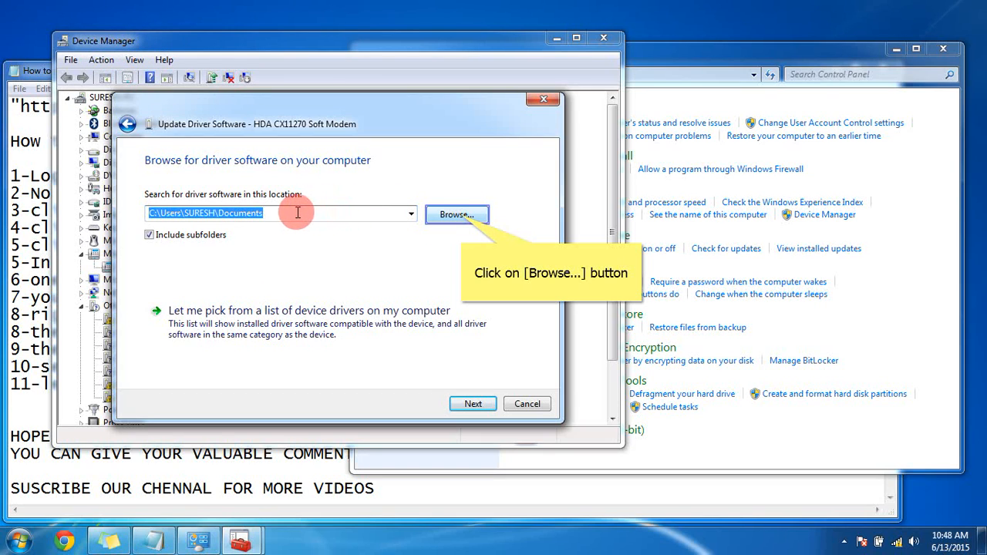
pyautogui.moveTo(359, 222)
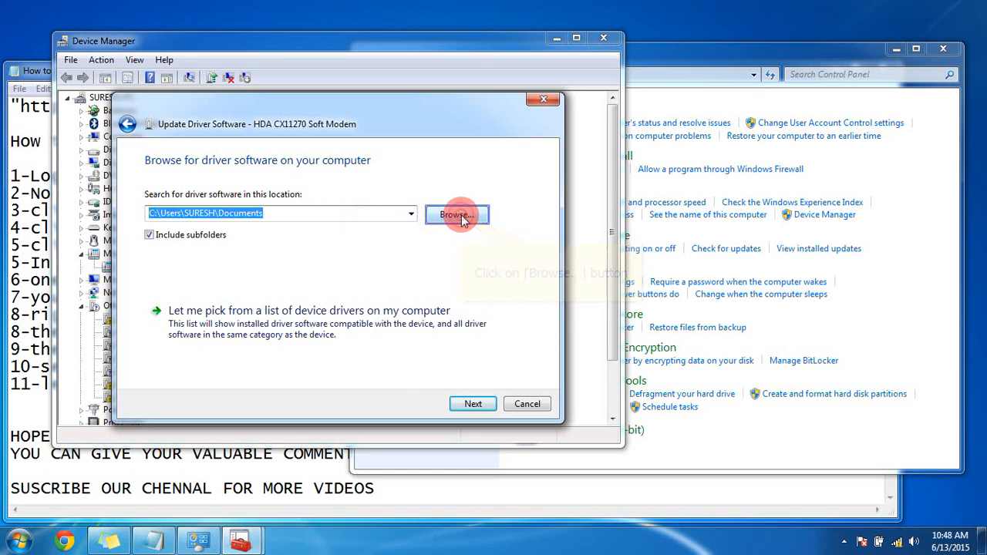
# - Pick the Documents folder in Browse For Folder and confirm it
pyautogui.click(455, 214)
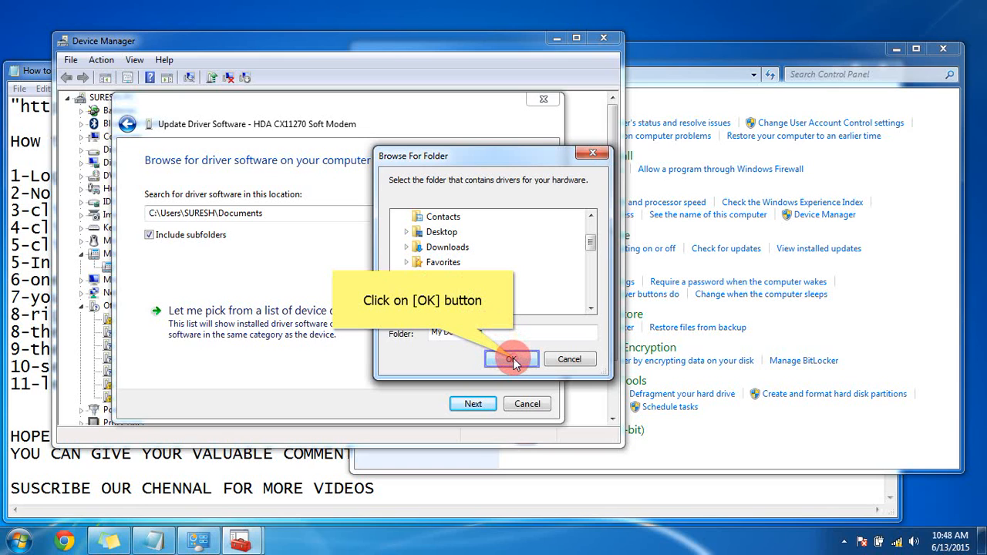
pyautogui.click(511, 360)
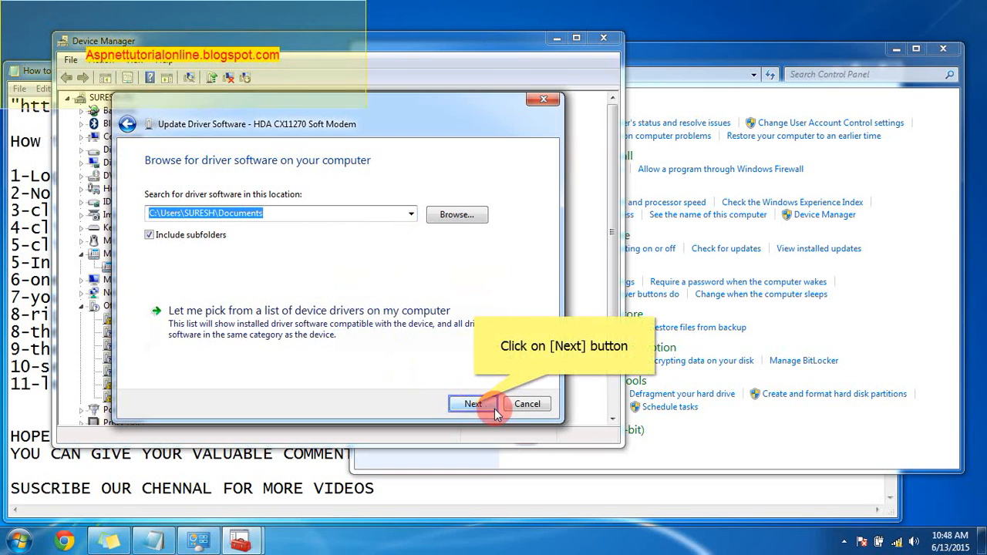
# - Search Documents for drivers, then close the wizard and Device Manager once the best driver is confirmed installed
pyautogui.click(473, 403)
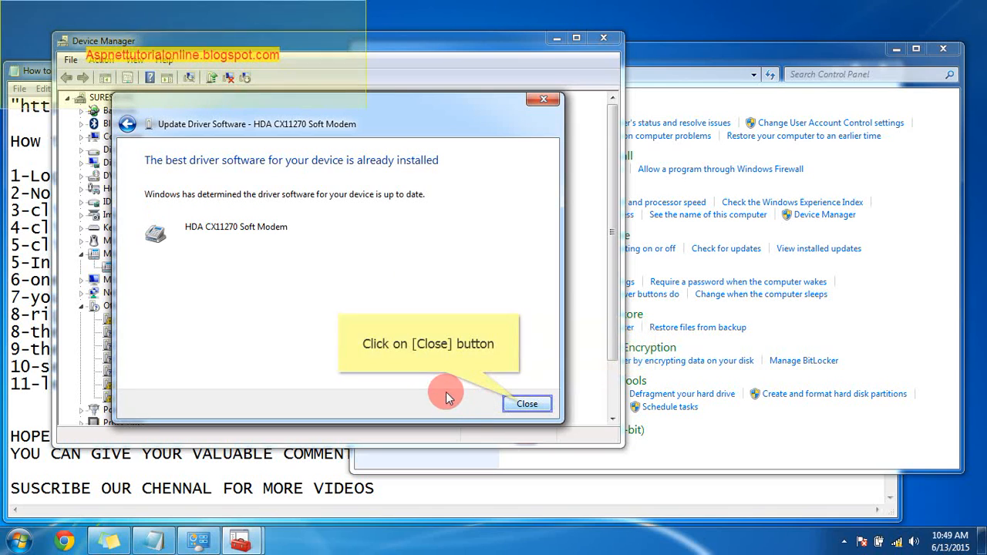
pyautogui.moveTo(149, 194)
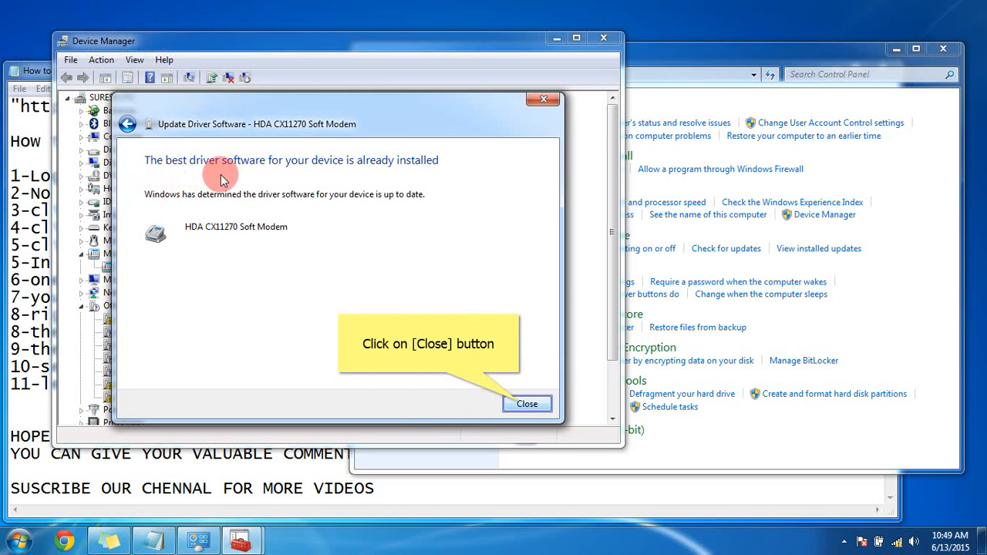
pyautogui.moveTo(359, 195)
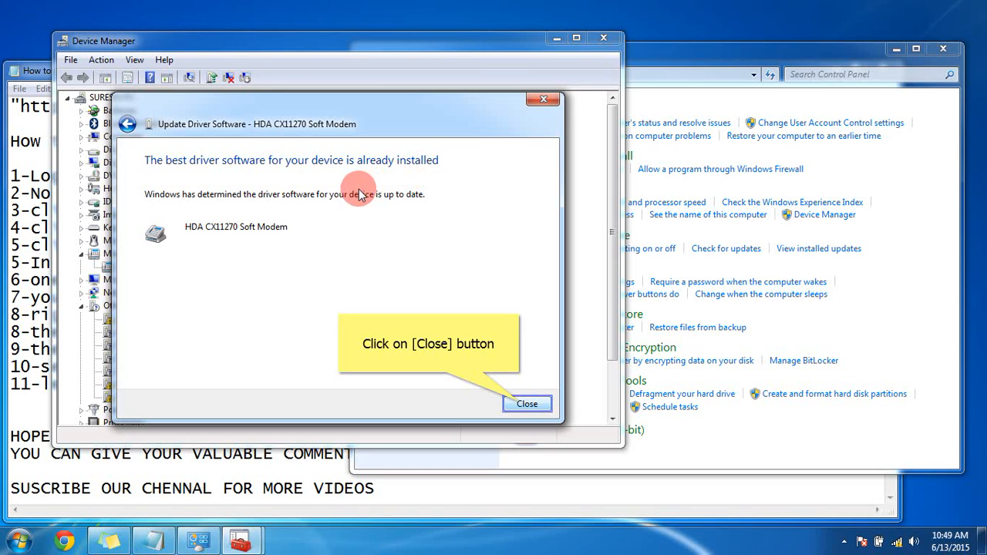
pyautogui.moveTo(237, 202)
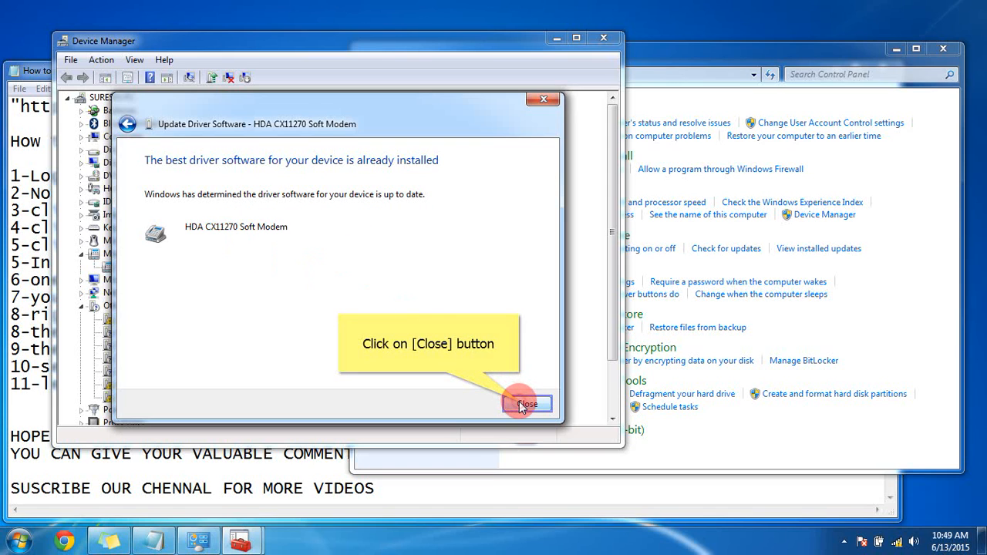
pyautogui.click(527, 404)
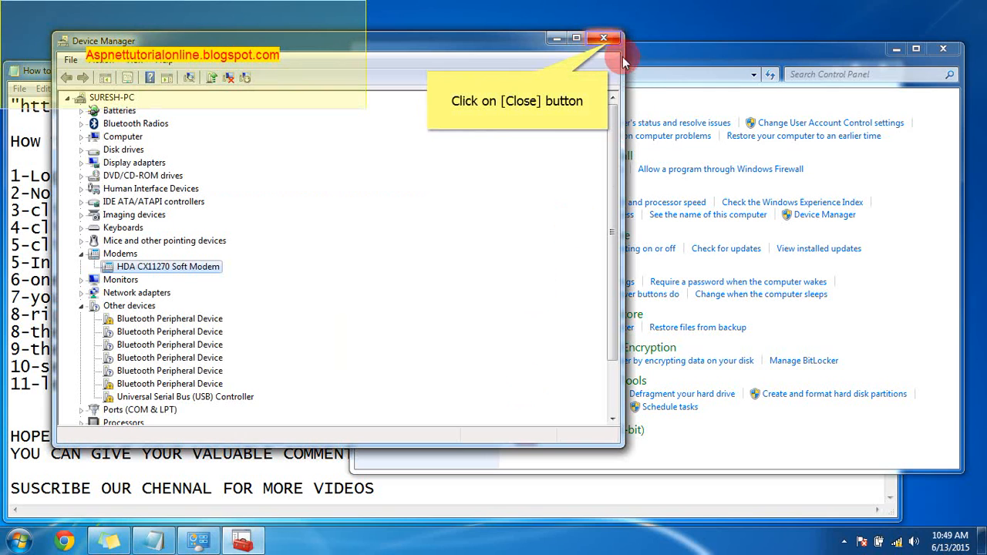
pyautogui.click(604, 37)
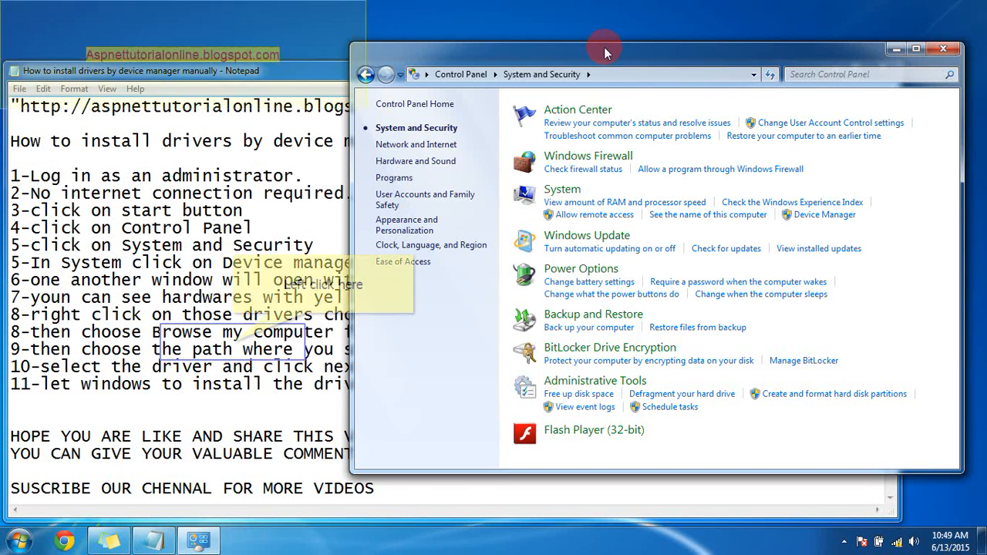